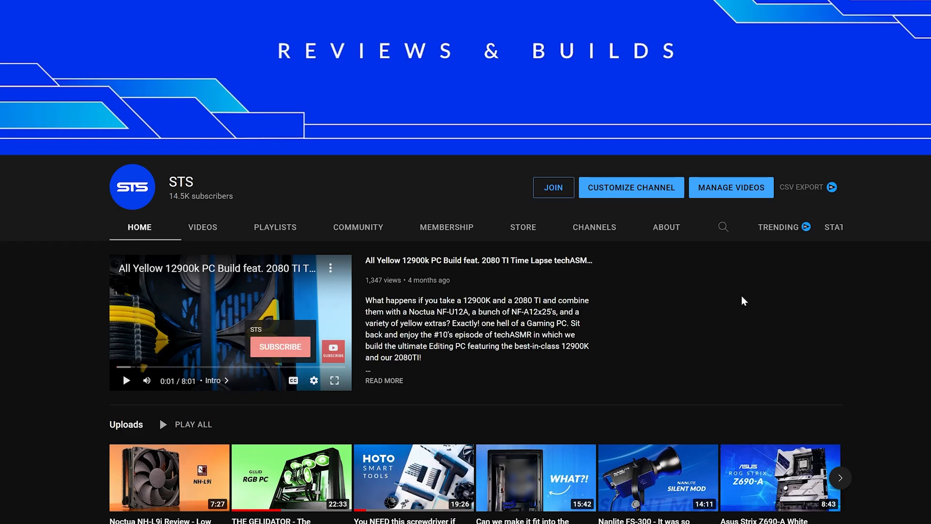
# - Open the STS channel's Join membership dialog and scroll to the €0.99 Channel Supporter perks
pyautogui.click(553, 188)
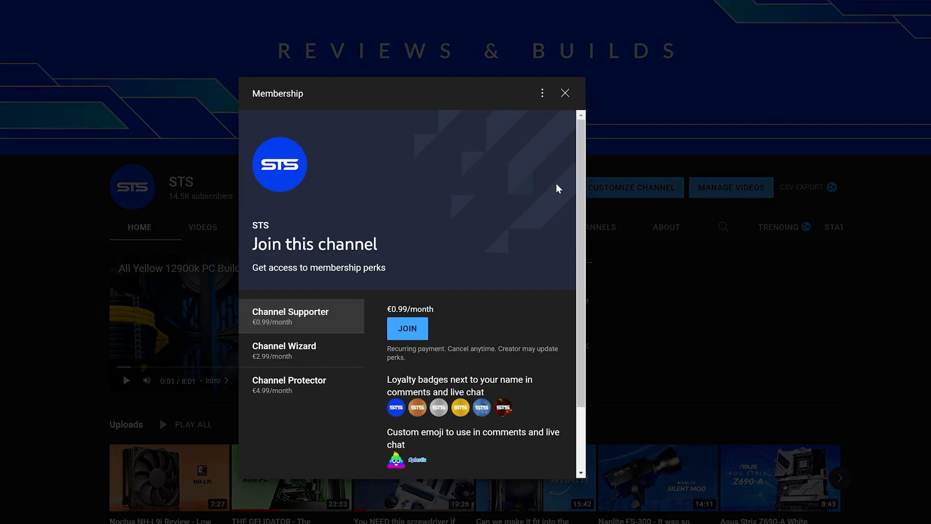
pyautogui.scroll(-3)
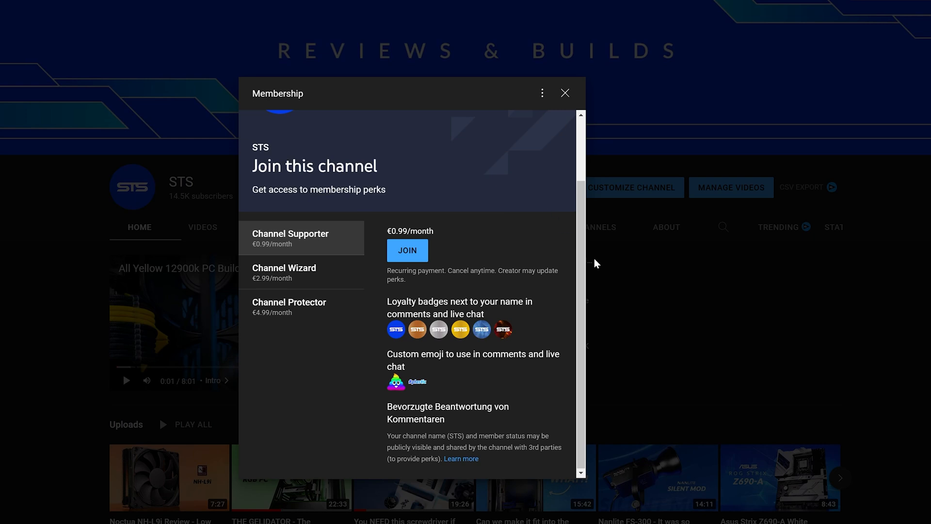